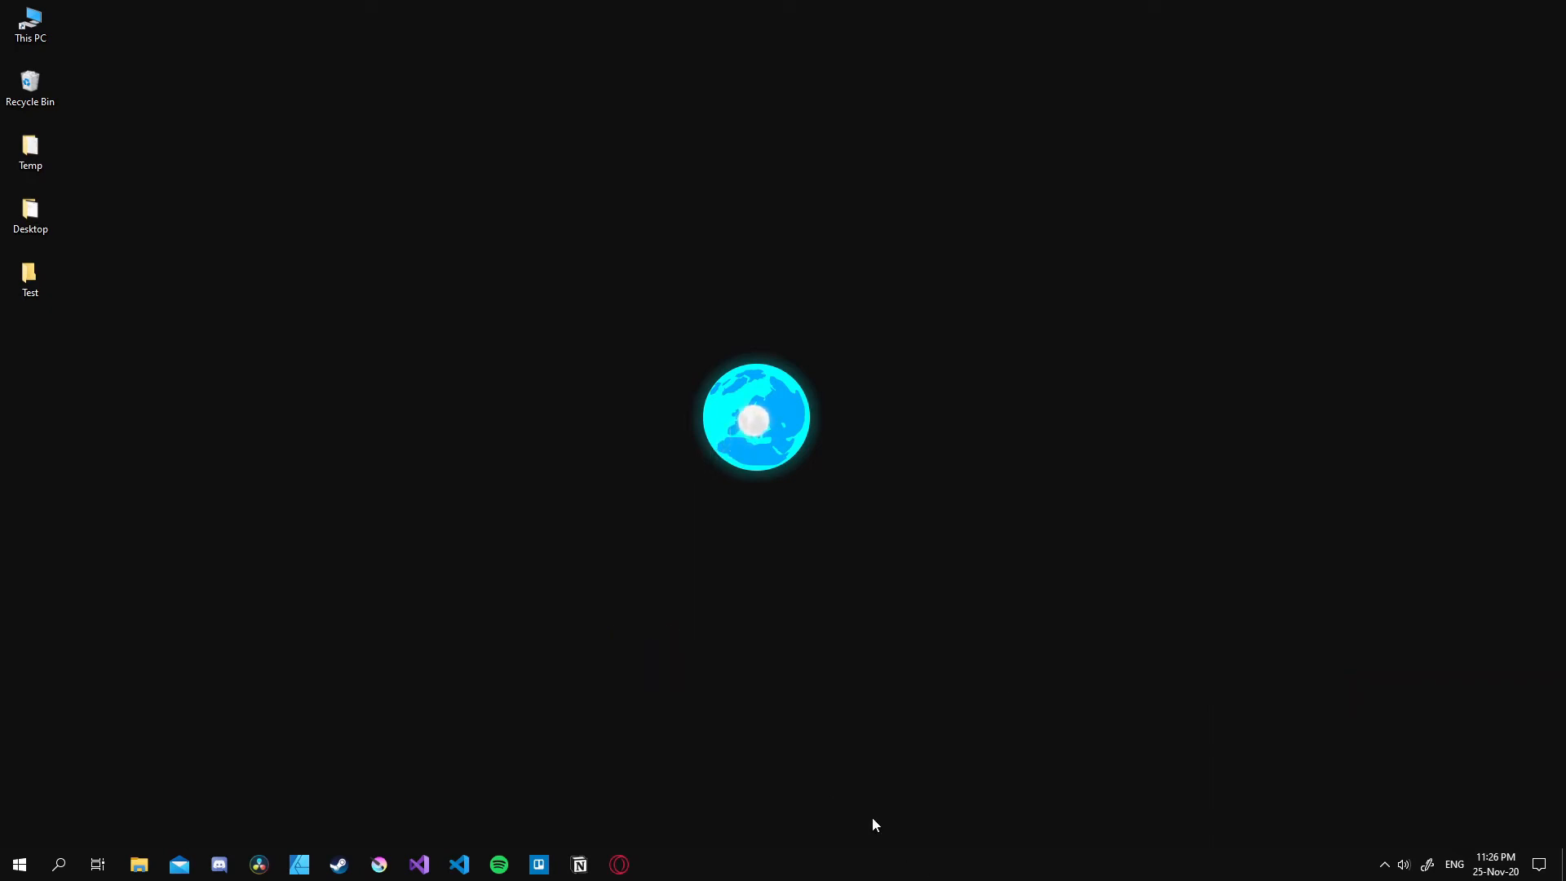
Launch Task Manager from the taskbar context menu to check CPU virtualization status.
{"action": "right_click", "coordinate": [919, 863]}
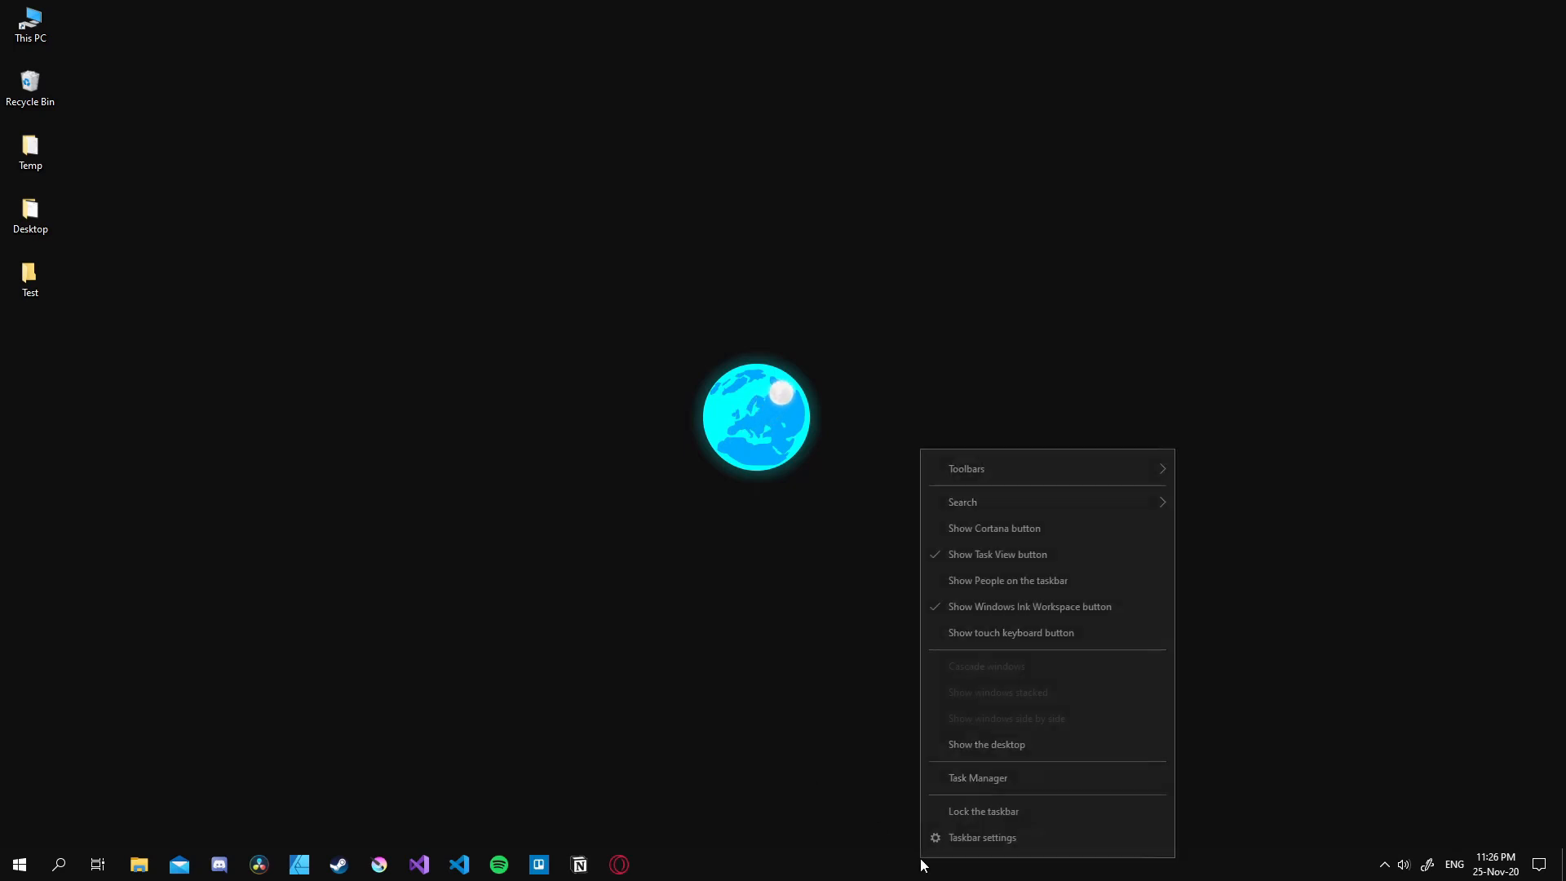
{"action": "left_click", "coordinate": [977, 777]}
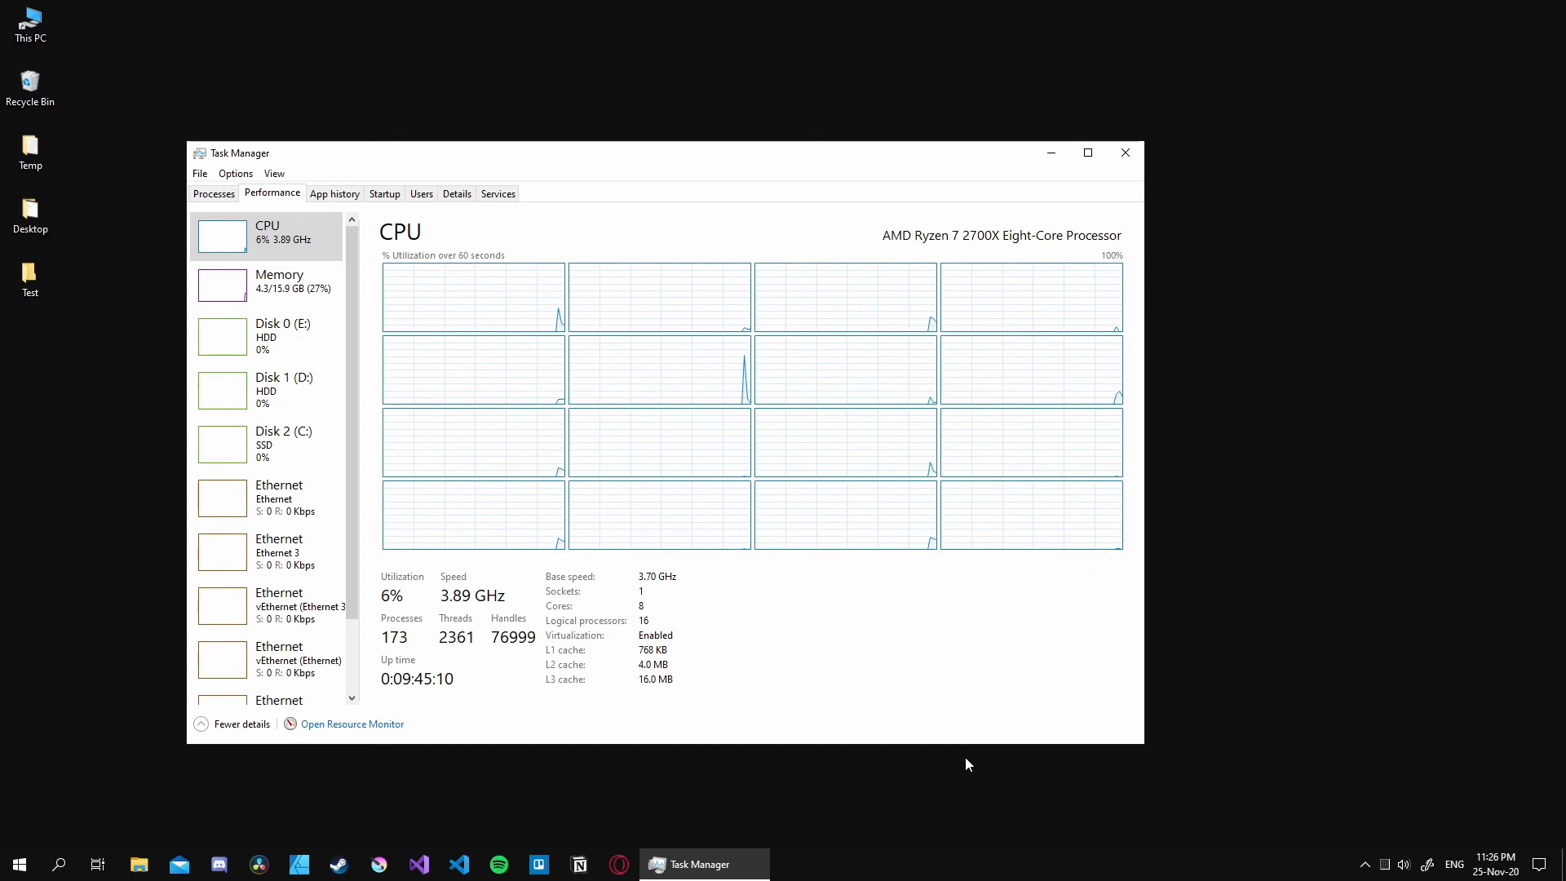
{"action": "mouse_move", "coordinate": [1124, 468]}
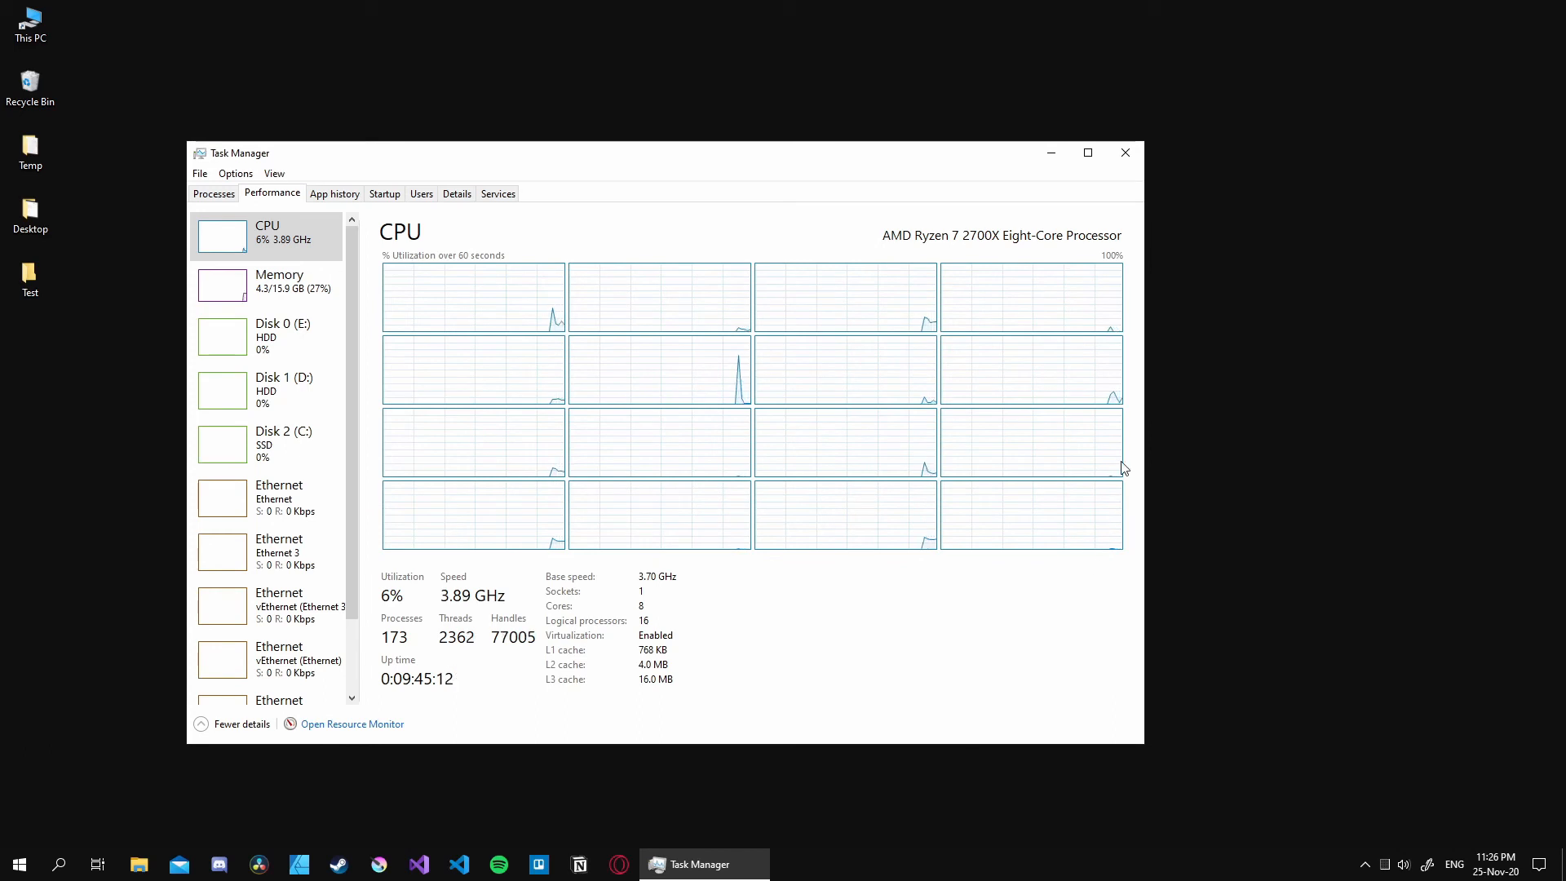
{"action": "mouse_move", "coordinate": [1125, 151]}
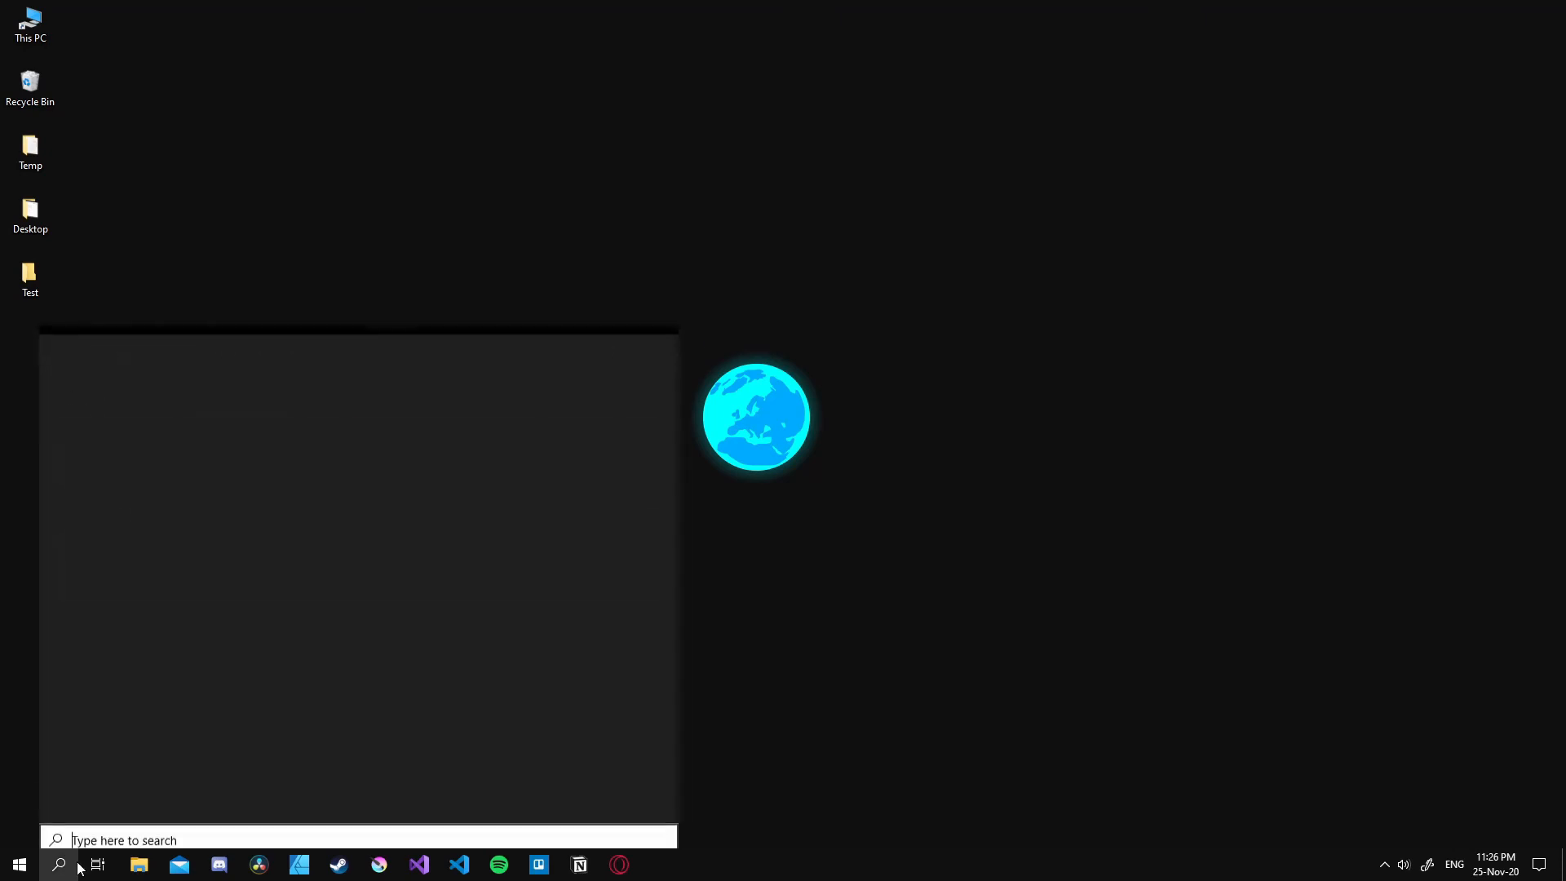
Search 'windows fe', tick the Windows Sandbox feature in the list and apply with OK.
{"action": "type", "text": "windows fe"}
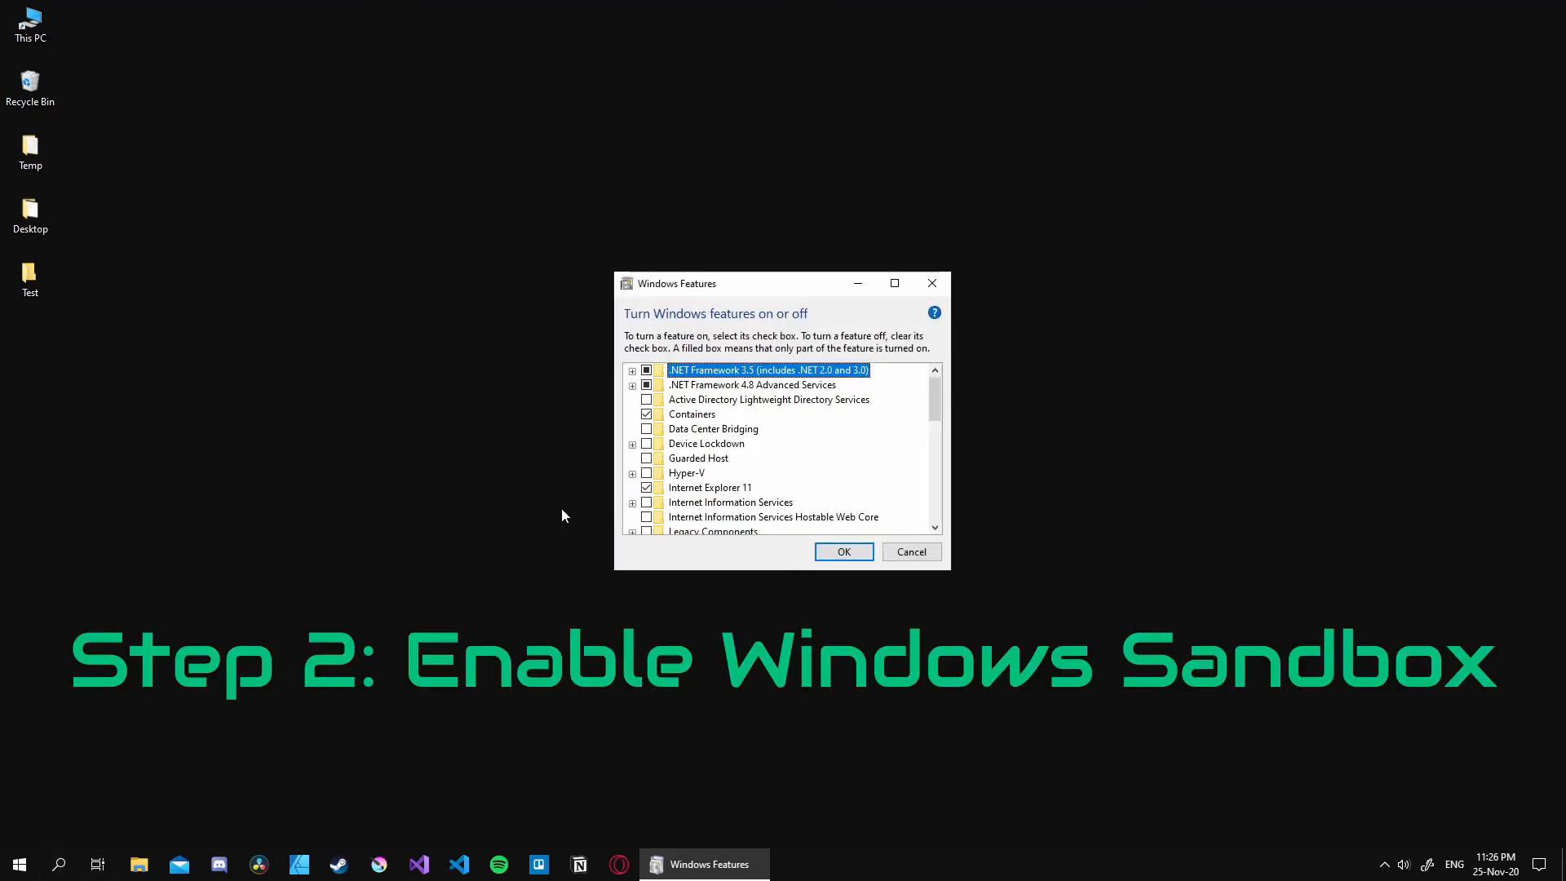
{"action": "scroll", "scroll_direction": "down", "scroll_amount": 3}
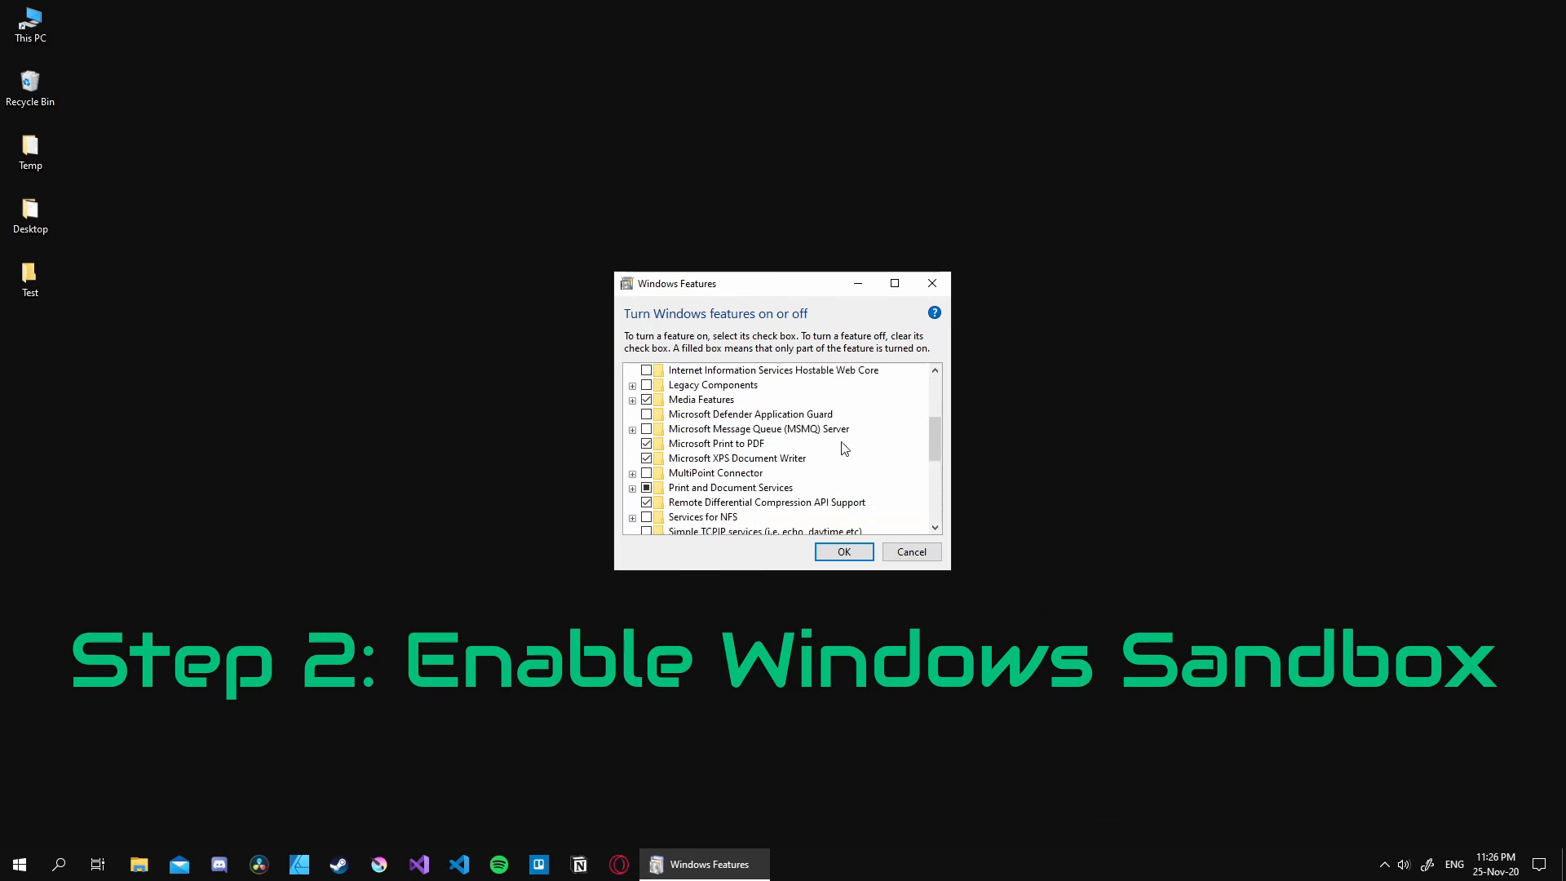
{"action": "scroll", "scroll_direction": "down", "scroll_amount": 3}
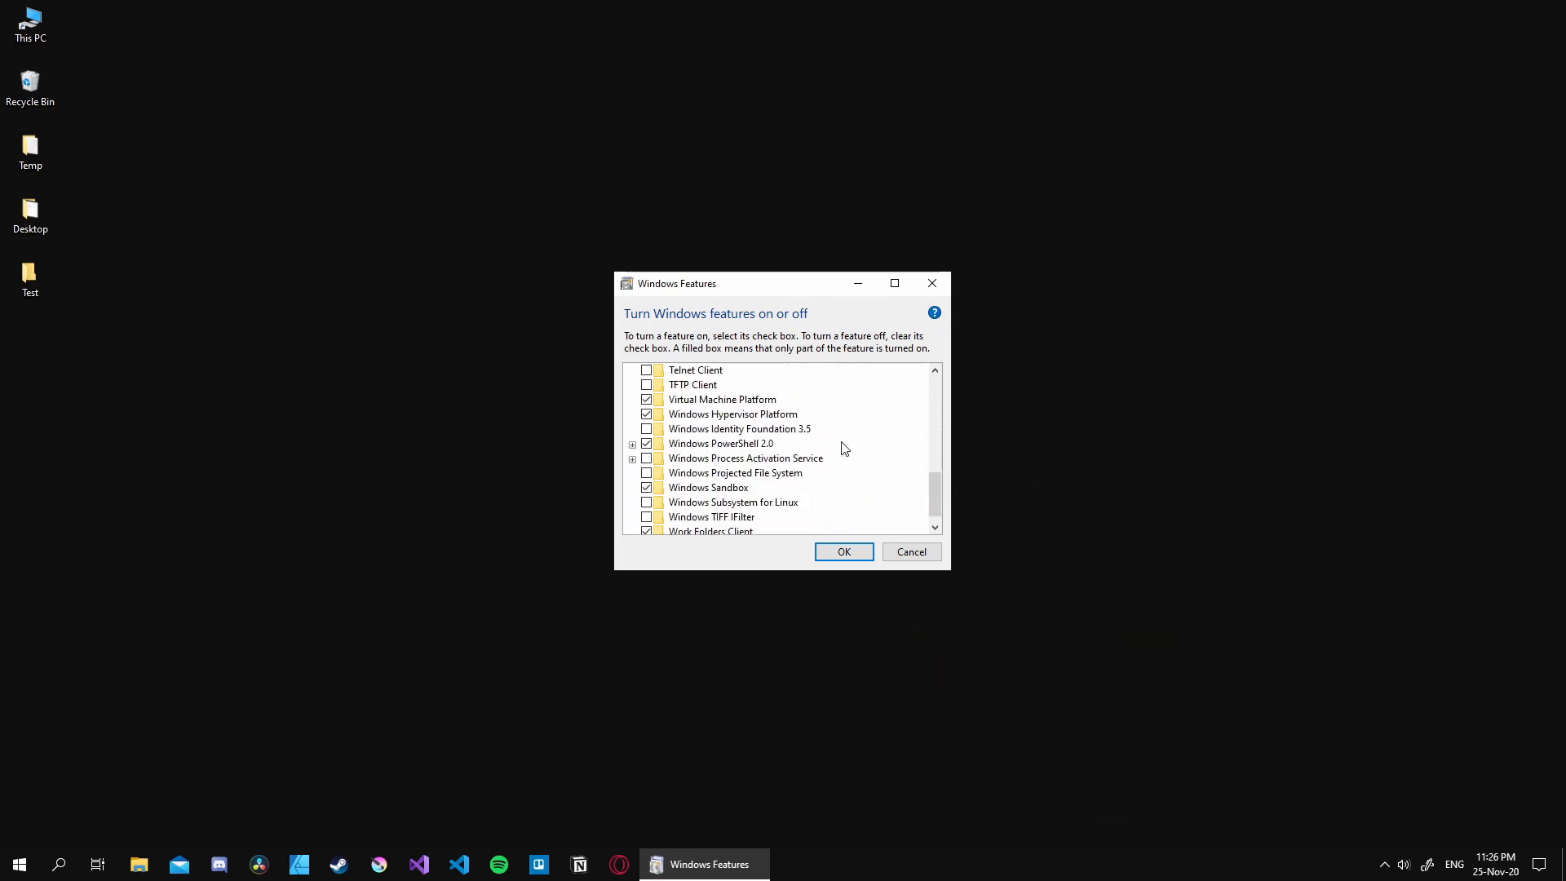
{"action": "left_click", "coordinate": [707, 488]}
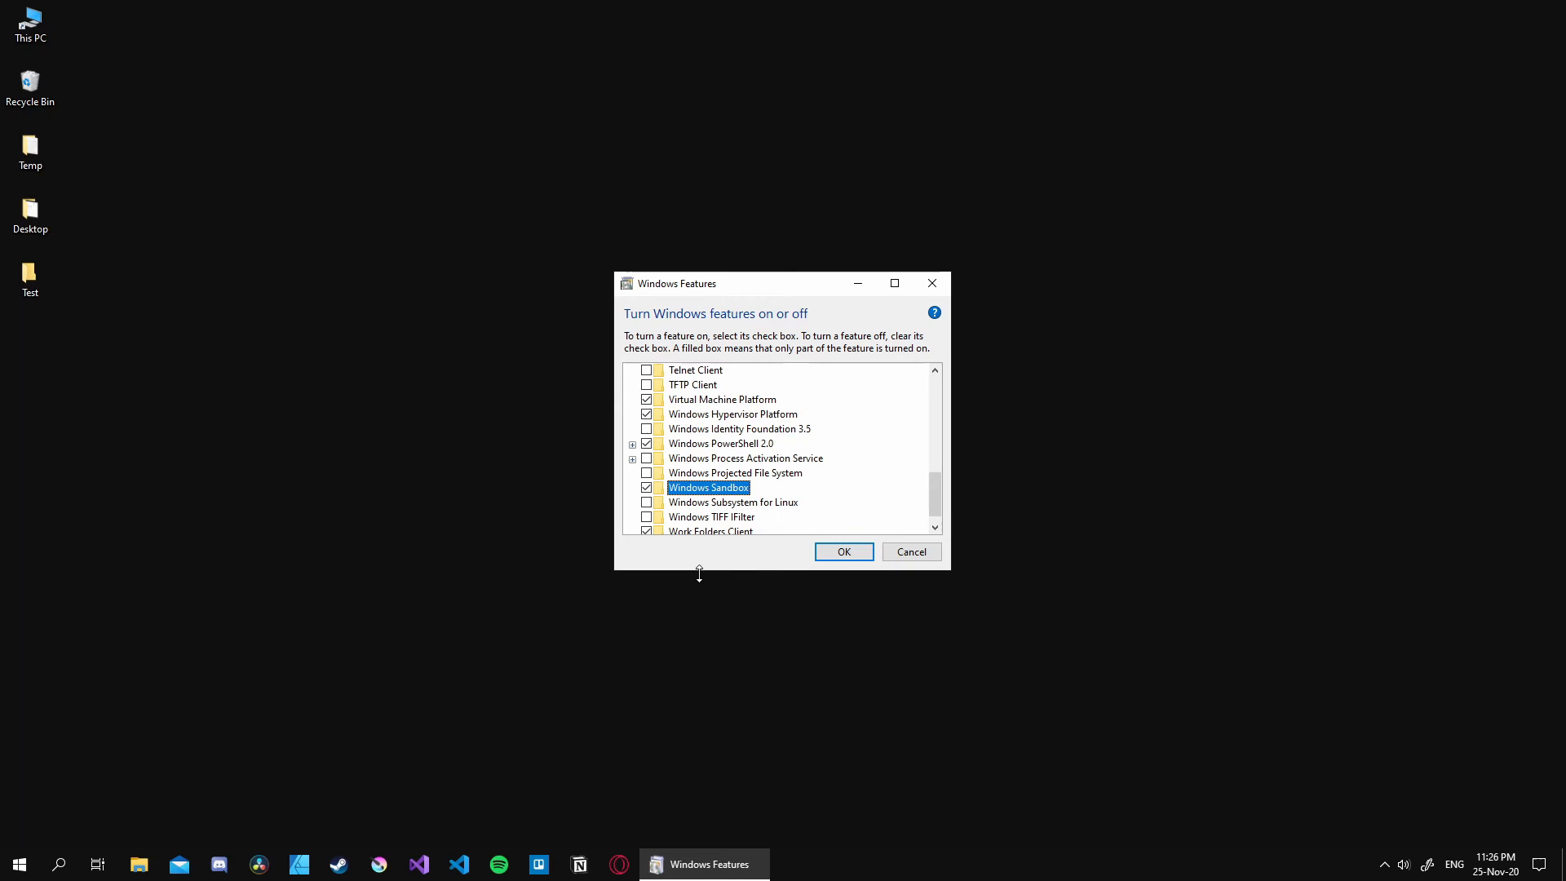
{"action": "mouse_move", "coordinate": [626, 492]}
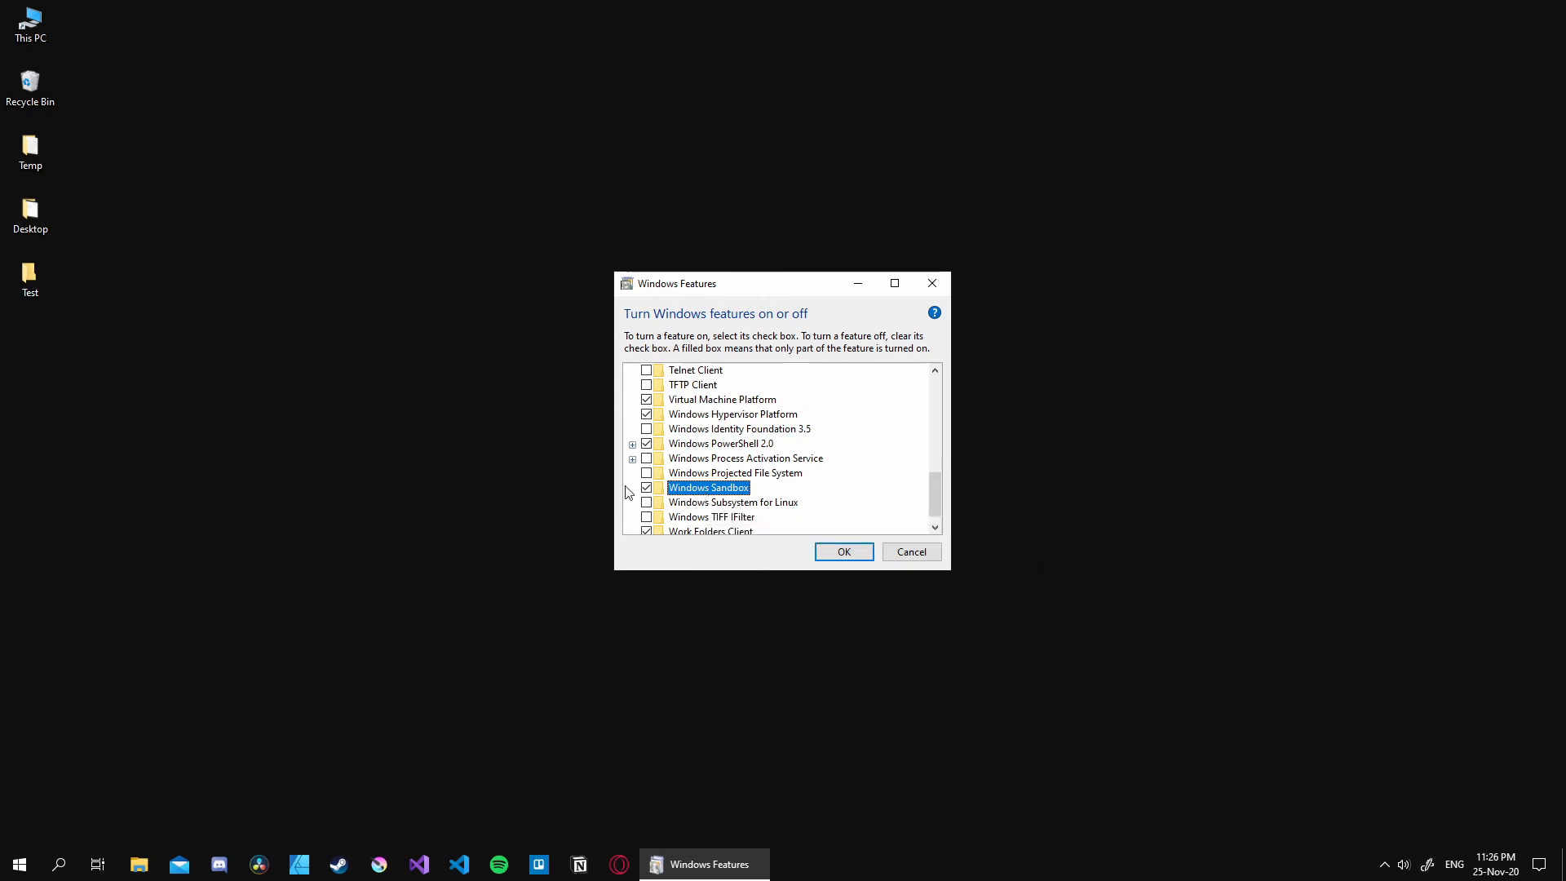
{"action": "mouse_move", "coordinate": [649, 497]}
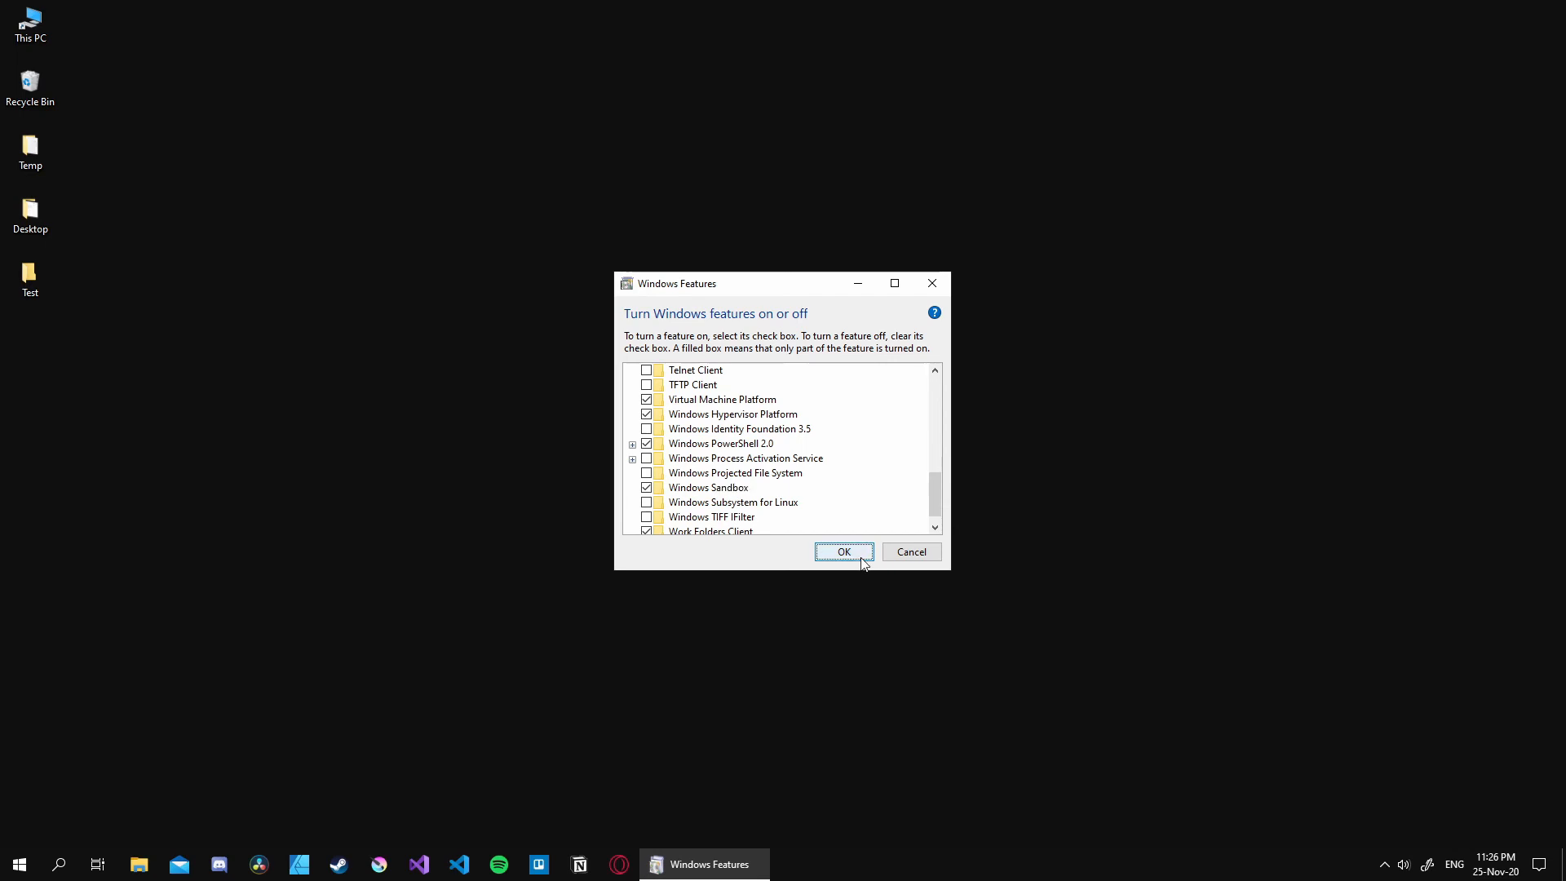
{"action": "left_click", "coordinate": [843, 551]}
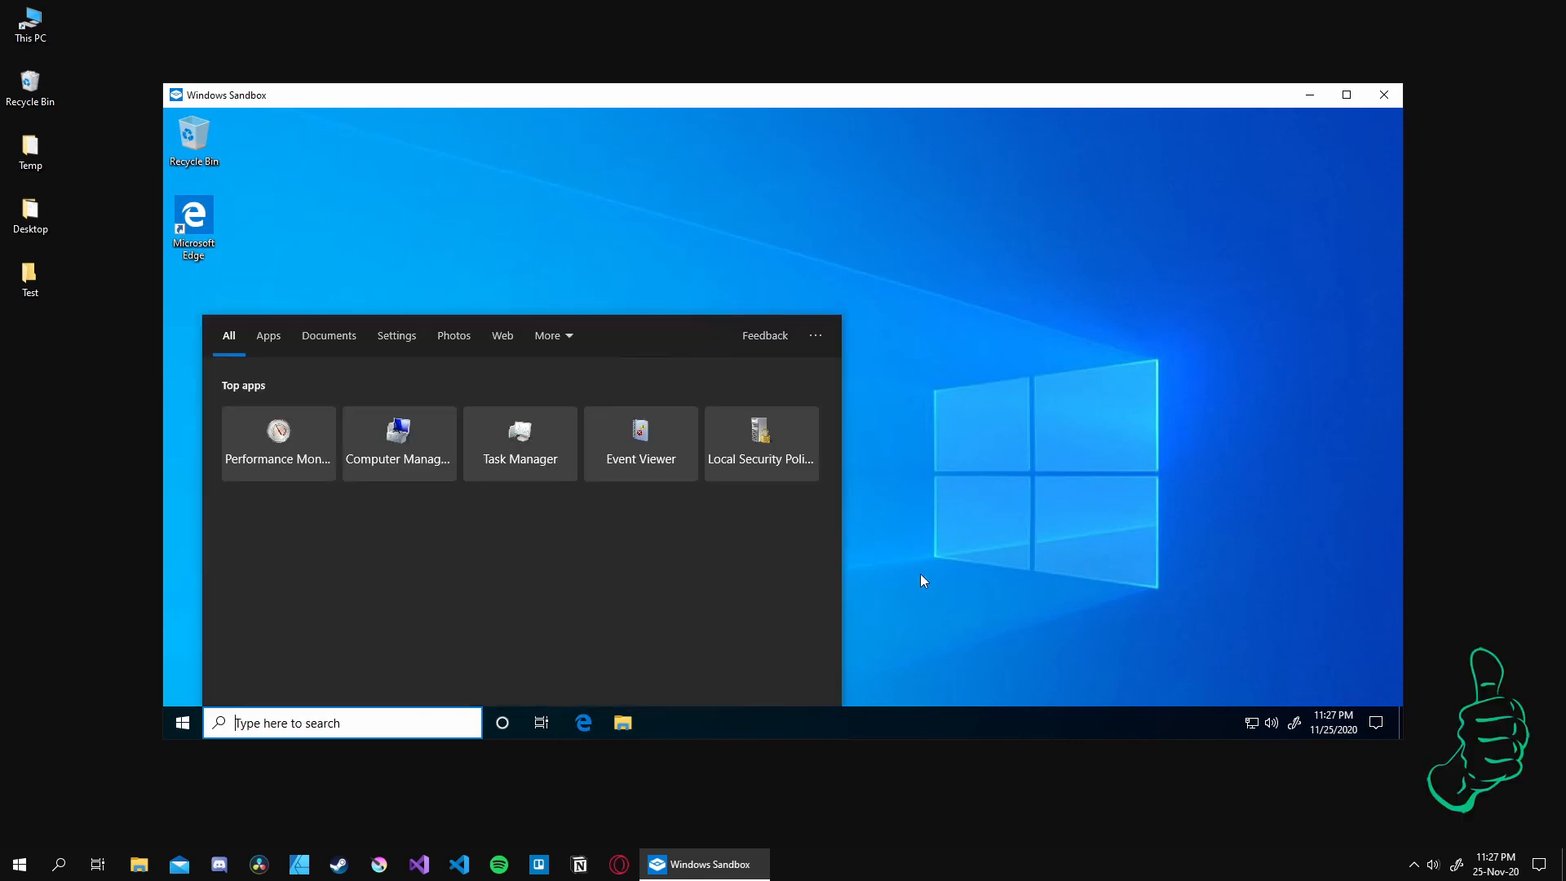
{"action": "mouse_move", "coordinate": [908, 375]}
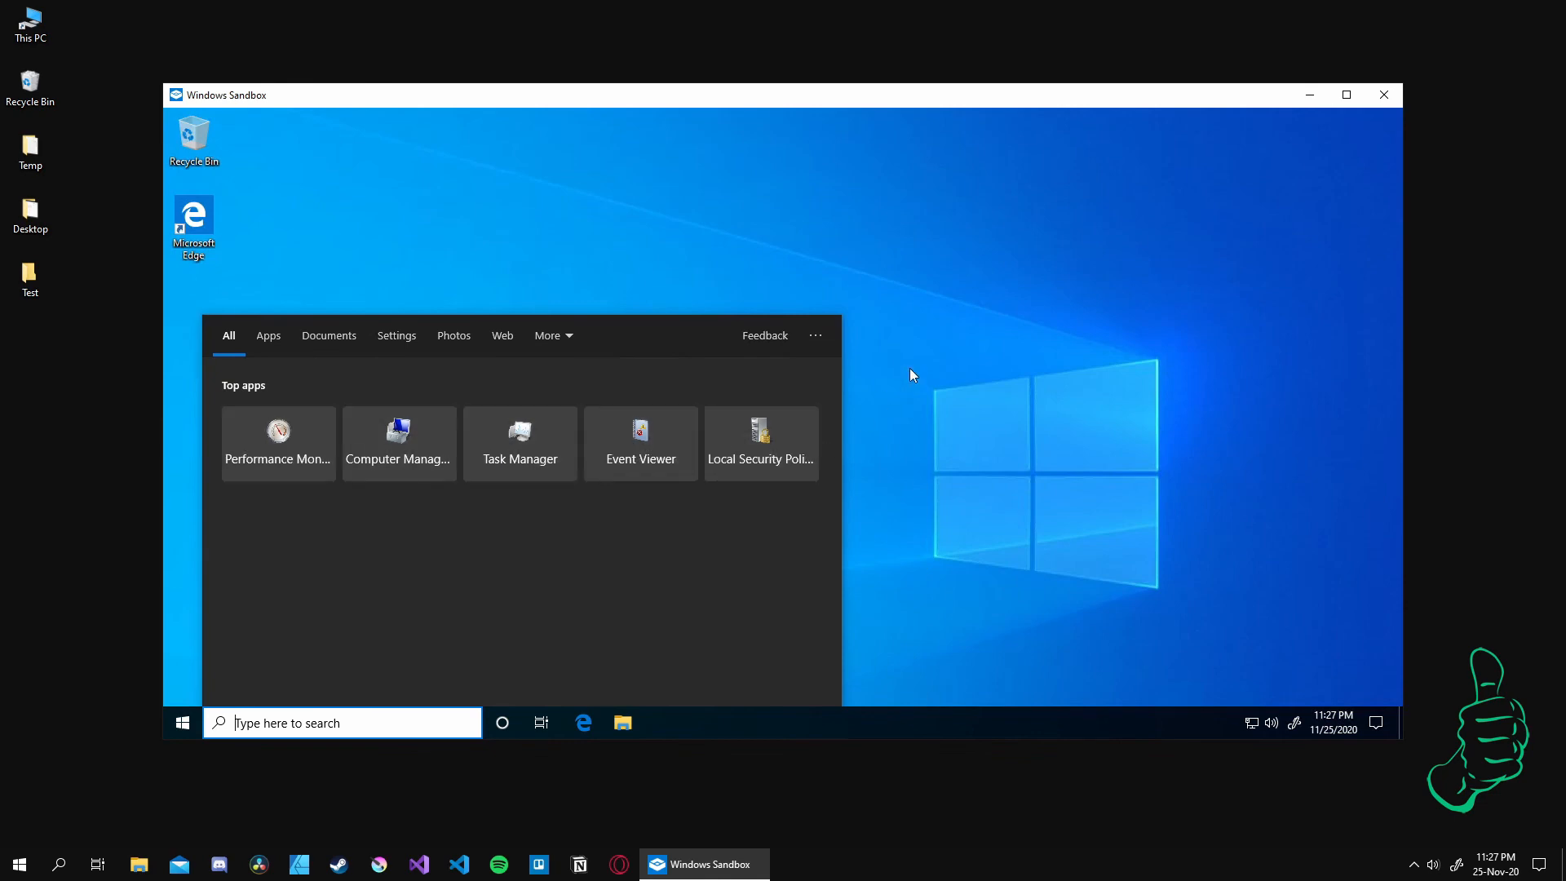